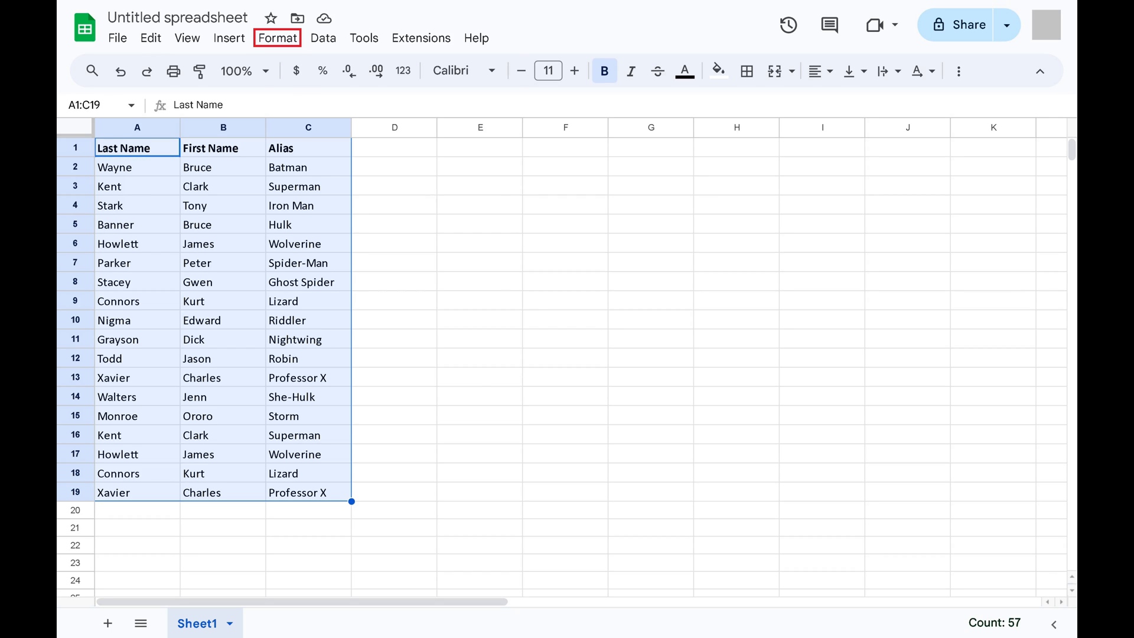
# Bring up Format > Conditional formatting for the superhero table A1:C19
pyautogui.click(278, 37)
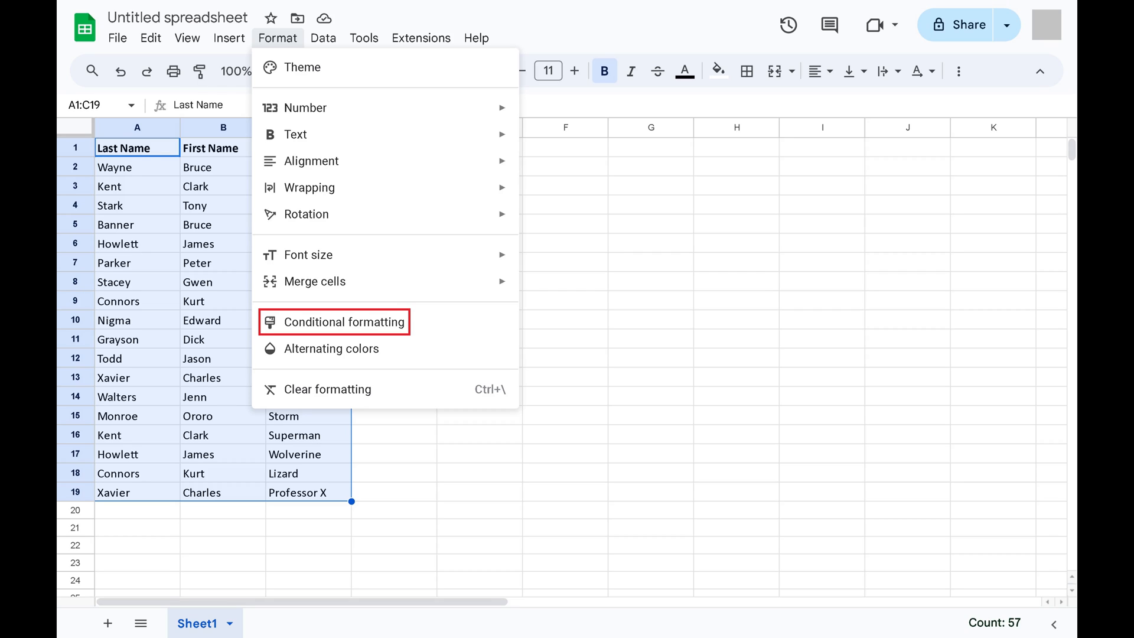
pyautogui.click(344, 321)
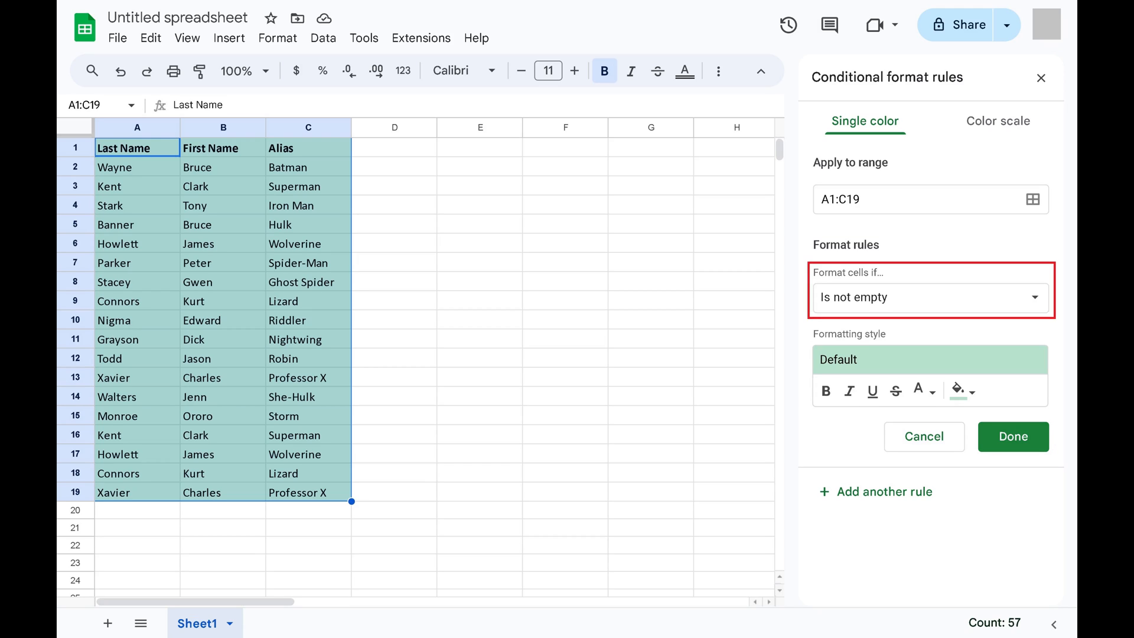
# Apply a 'Custom formula is' rule =COUNTIF(A:A,A1)>1 and save it with Done
pyautogui.click(929, 298)
pyautogui.write('=COUNTIF(A:A,A1)>1')
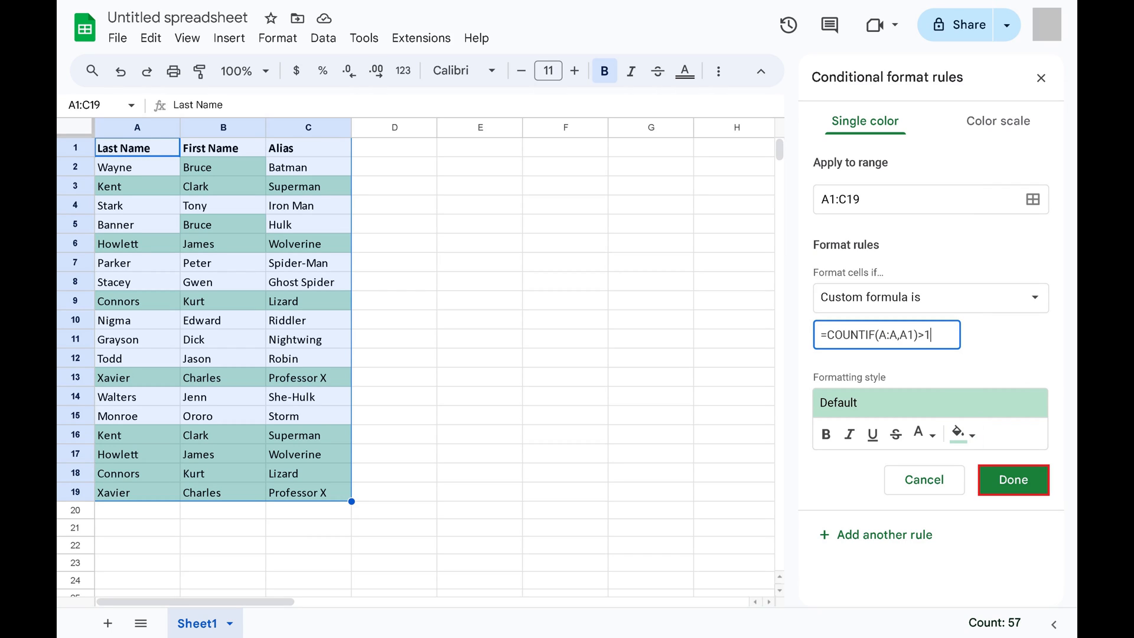
pyautogui.click(1012, 479)
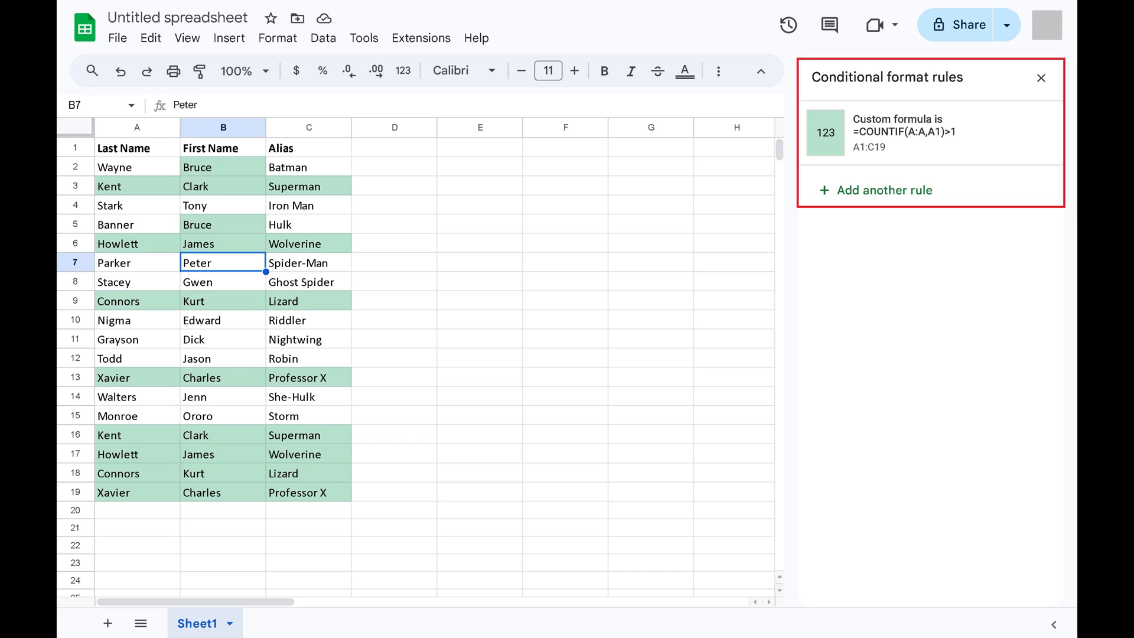
pyautogui.moveTo(1016, 135)
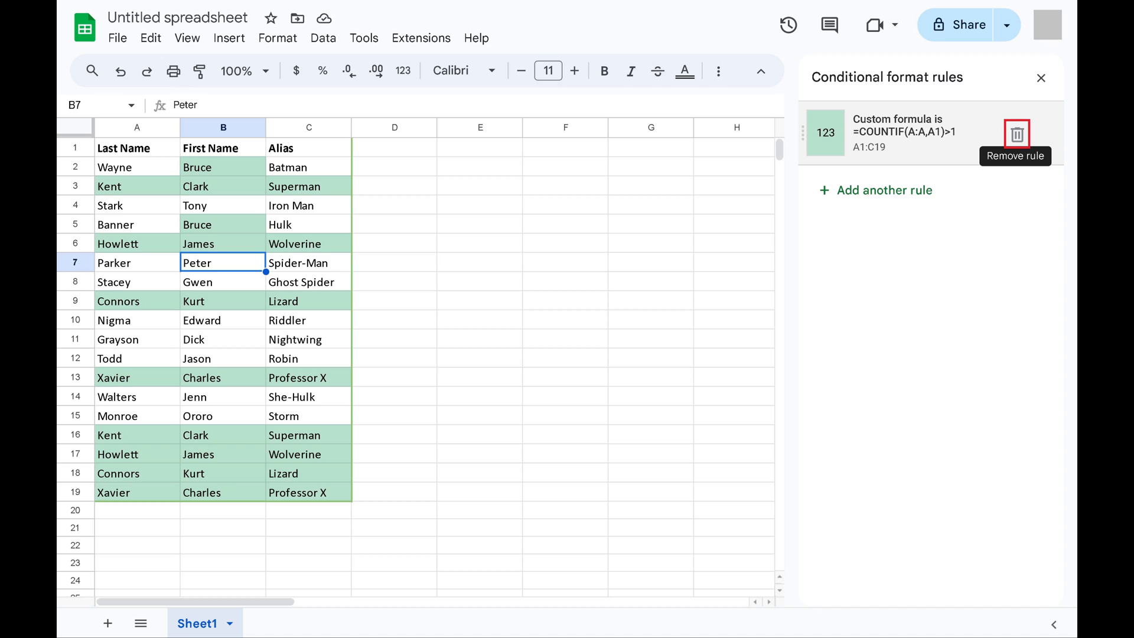
# Remove the COUNTIF rule via its trash icon, clearing the green shading
pyautogui.click(1017, 135)
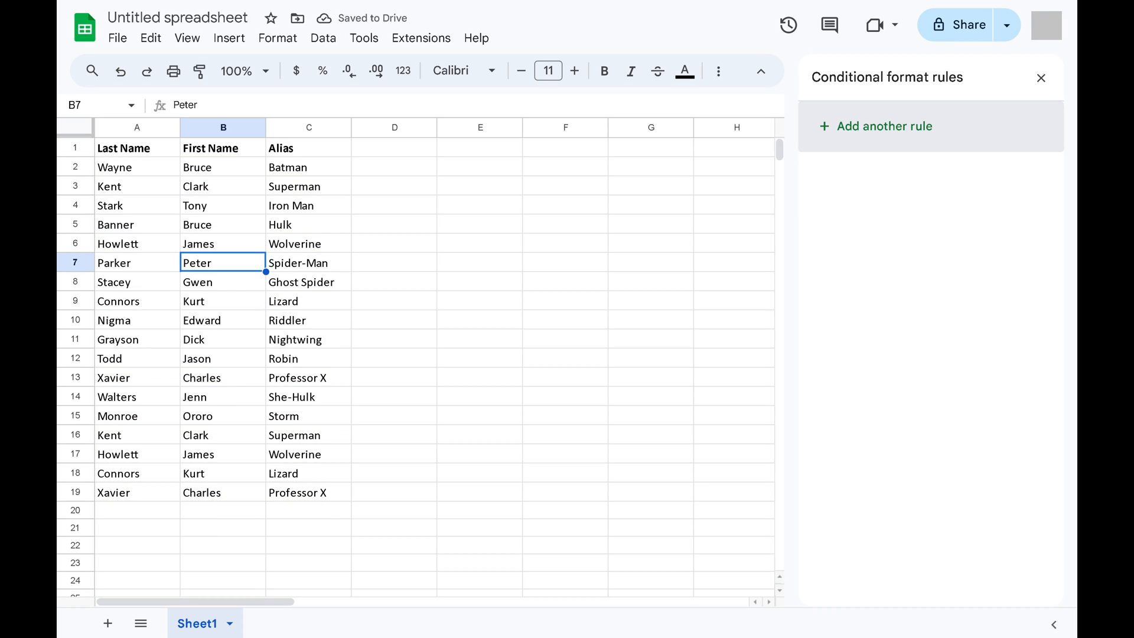